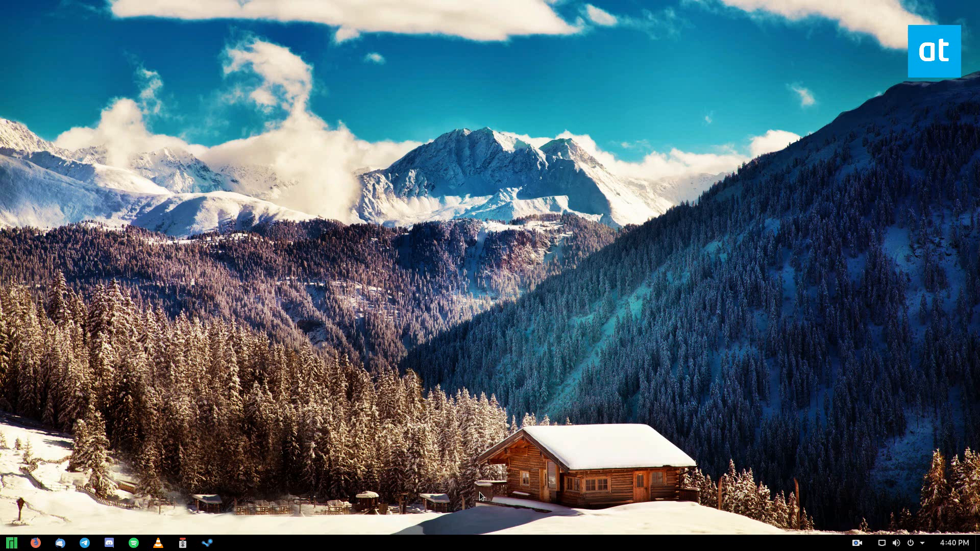
mouse_move(157, 266)
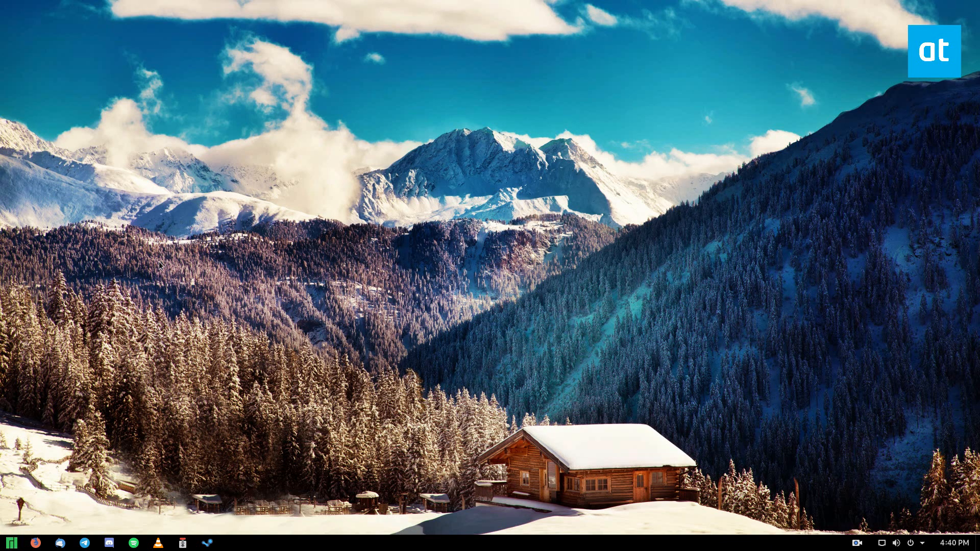
Launch a Terminal window from the Manjaro application menu
click(10, 543)
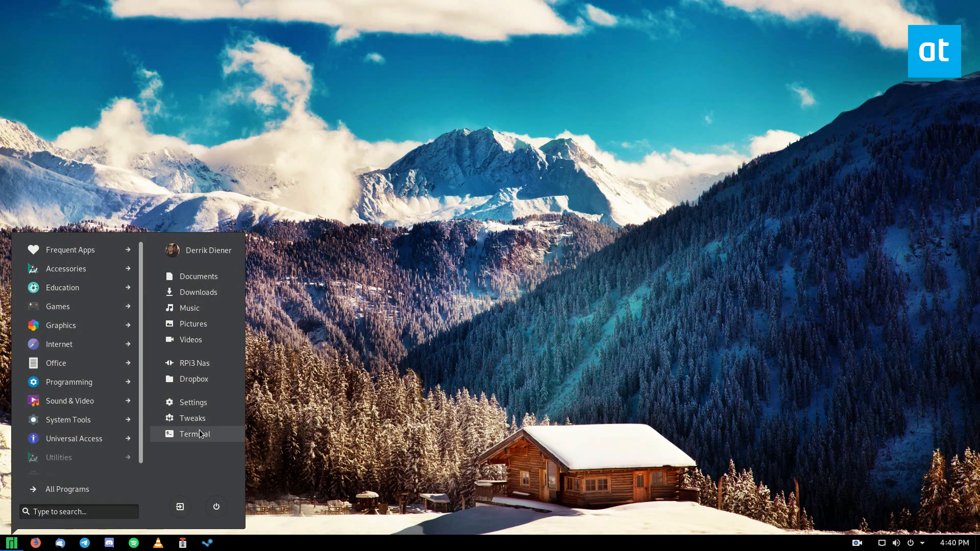
click(194, 433)
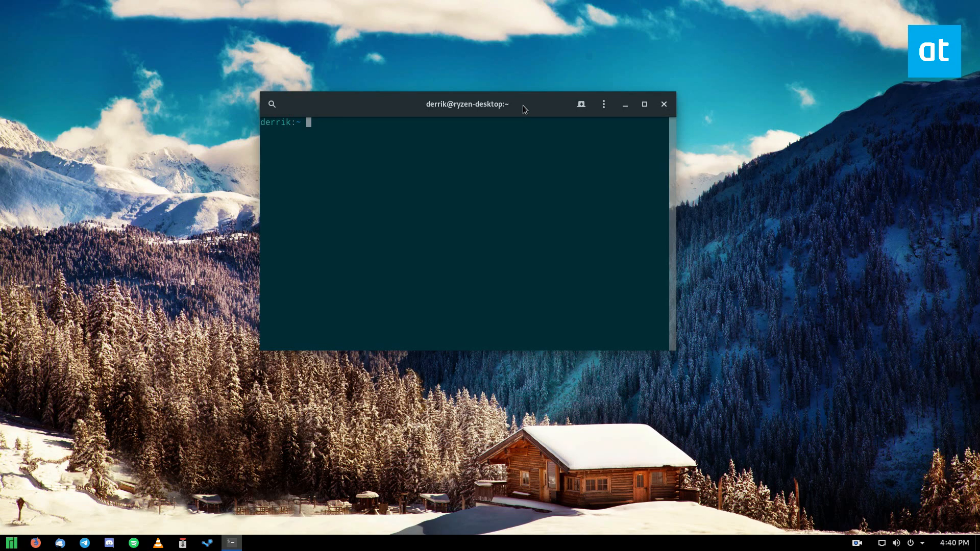
Run 'sudo pacman -S psensor' and answer 'n' at the proceed prompt
text(s)
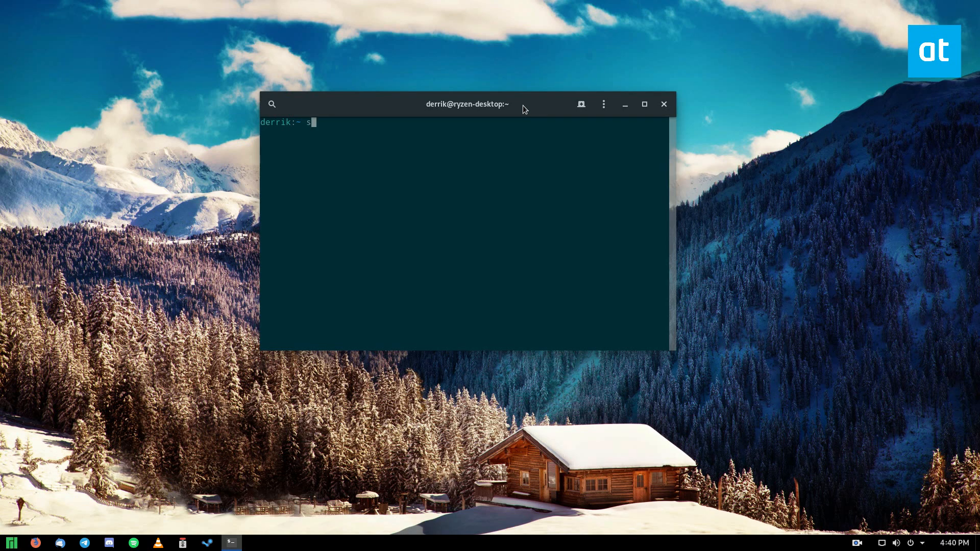
text(udo pacman -S psensor)
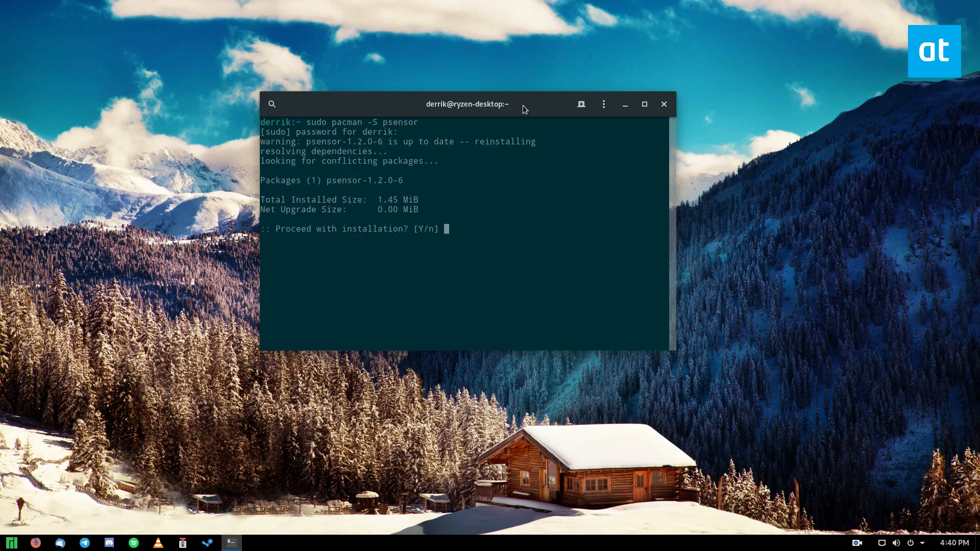
text(n)
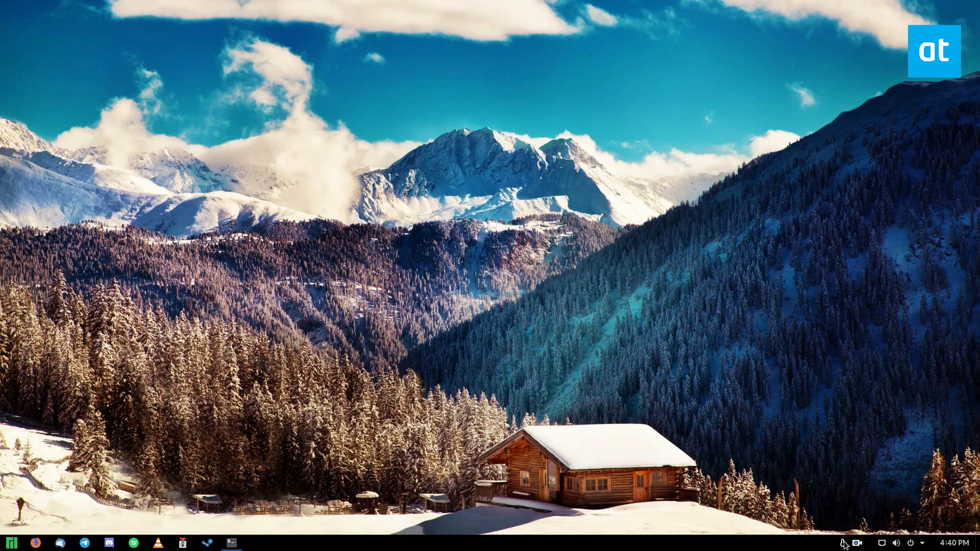
Launch Psensor's Temperature Monitor listing the CPU, GTX 1060, fan, memory and drive sensors
click(255, 543)
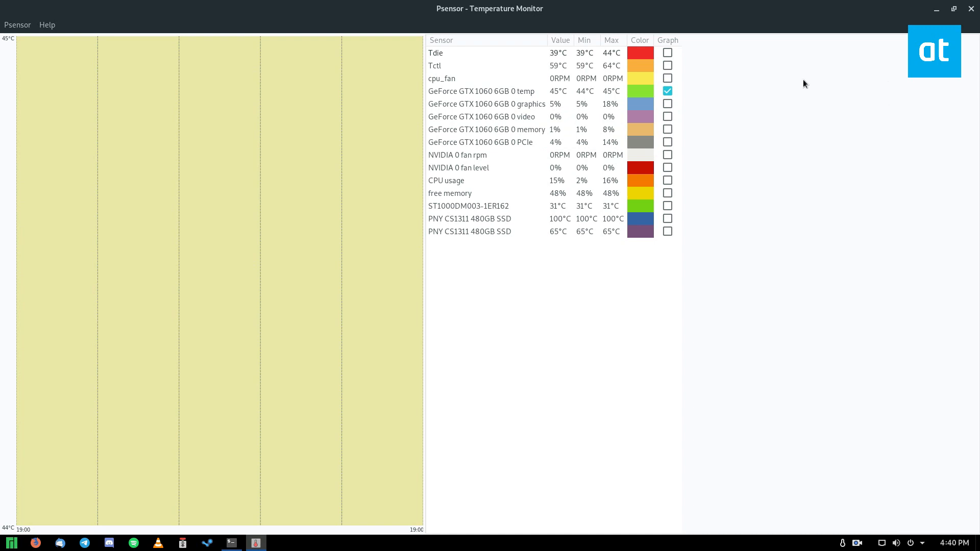
mouse_move(851, 97)
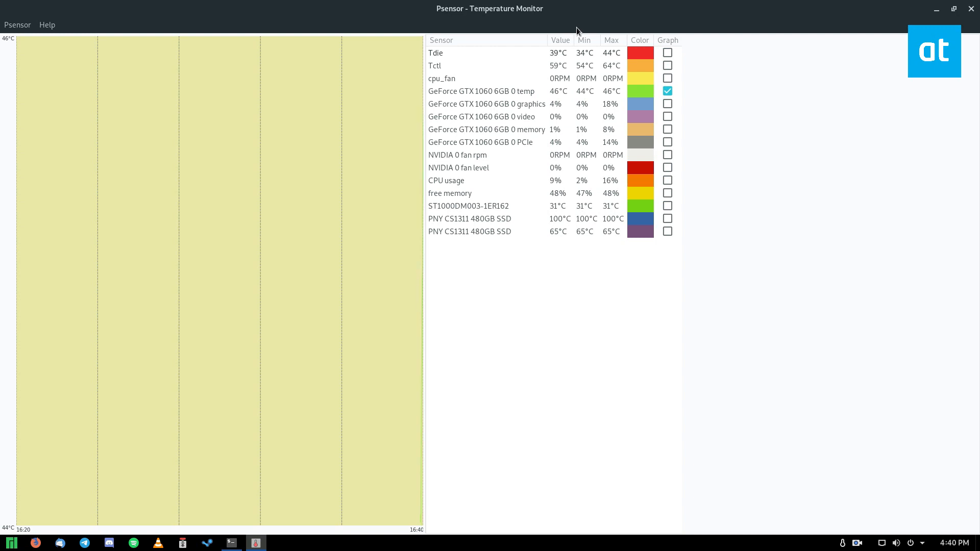
mouse_move(525, 111)
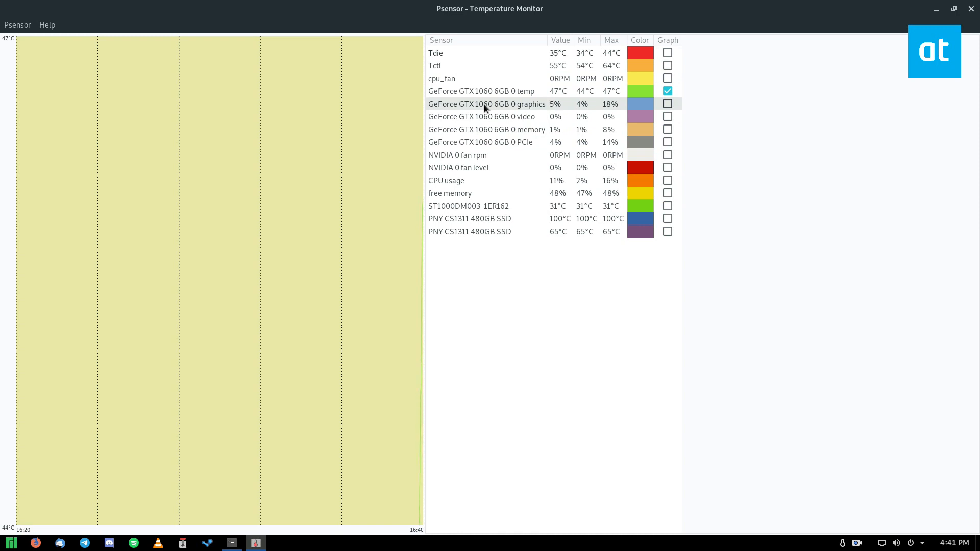
mouse_move(512, 90)
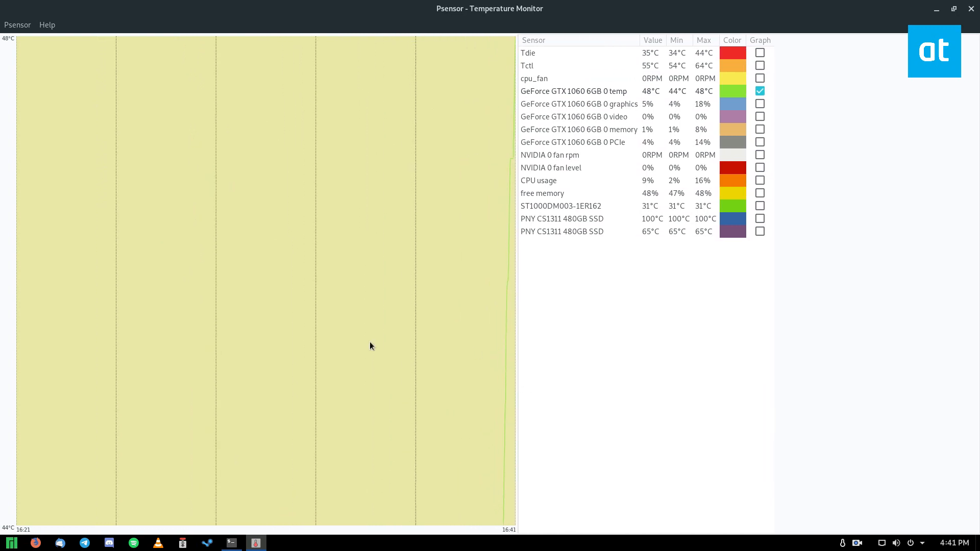
mouse_move(308, 331)
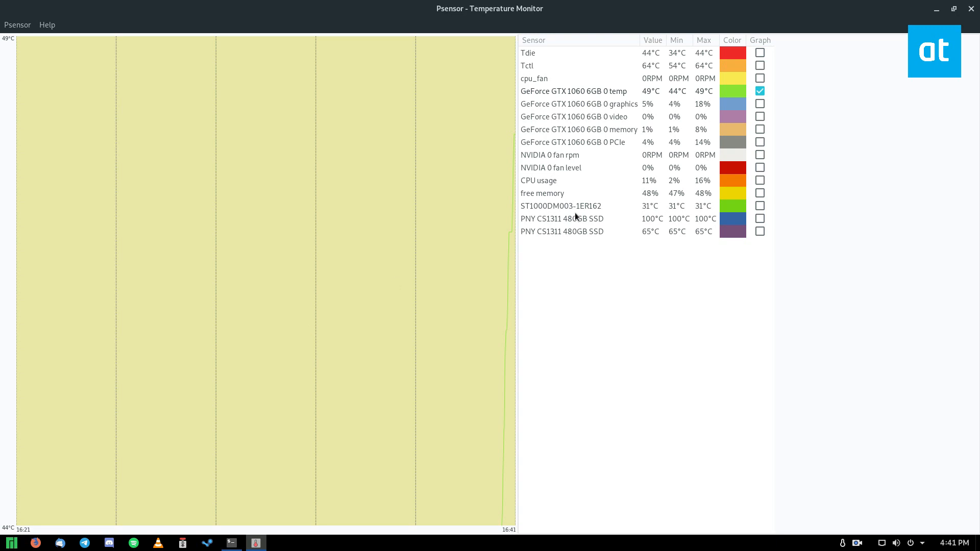
mouse_move(343, 268)
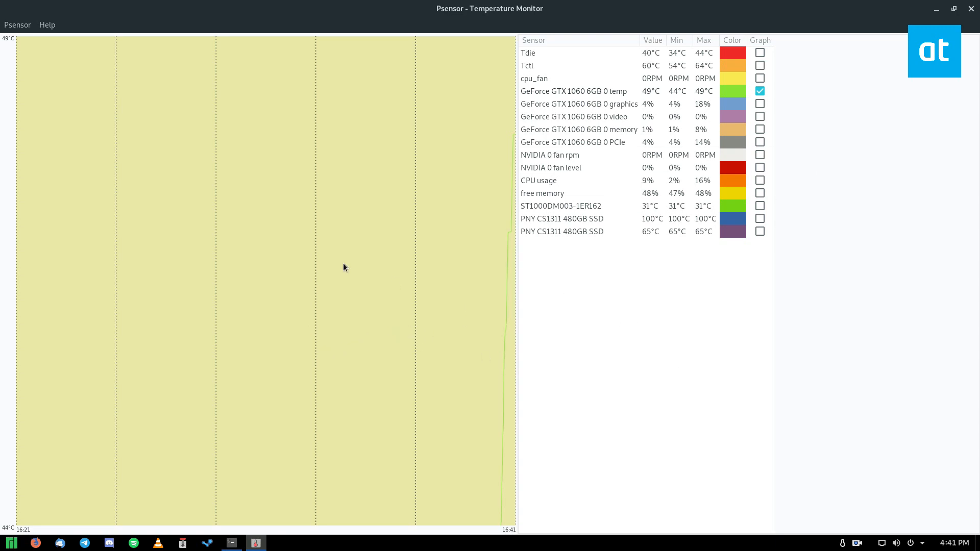
Graph the NVIDIA fan level and GTX 1060 graphics load sensors, then close the monitor window
right_click(550, 168)
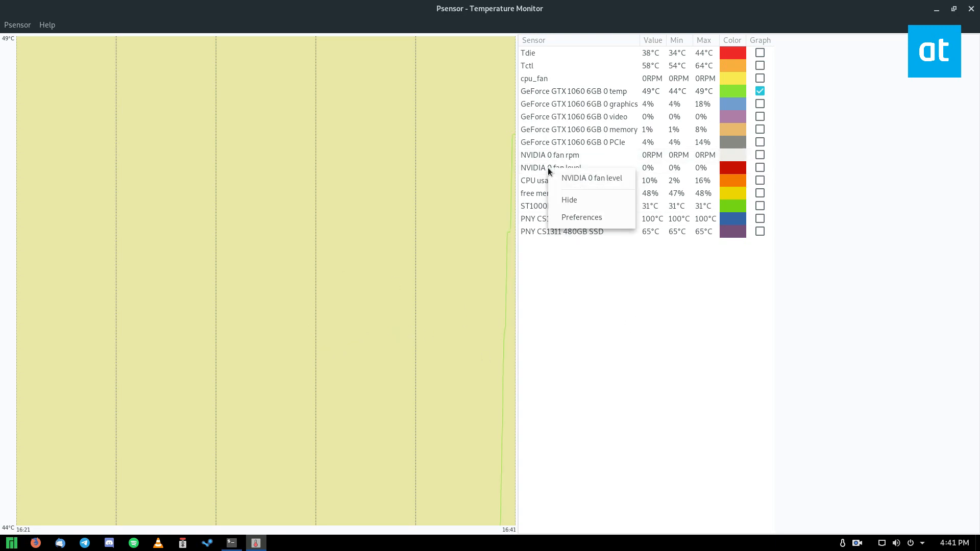
click(759, 167)
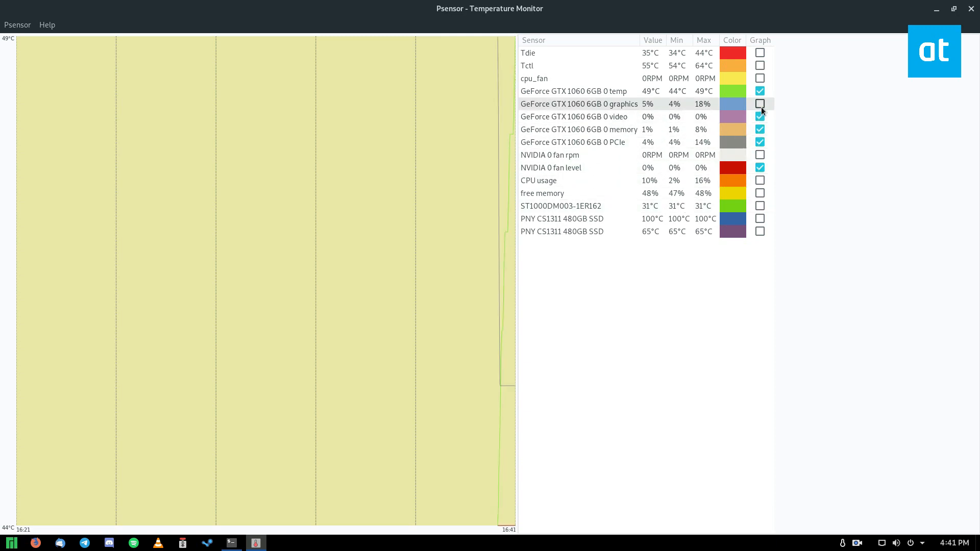
click(759, 104)
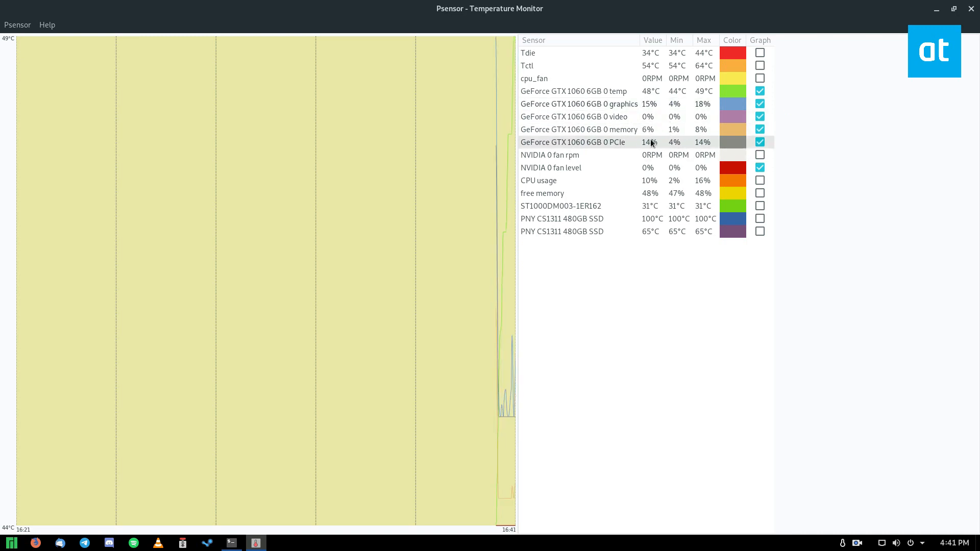
mouse_move(688, 125)
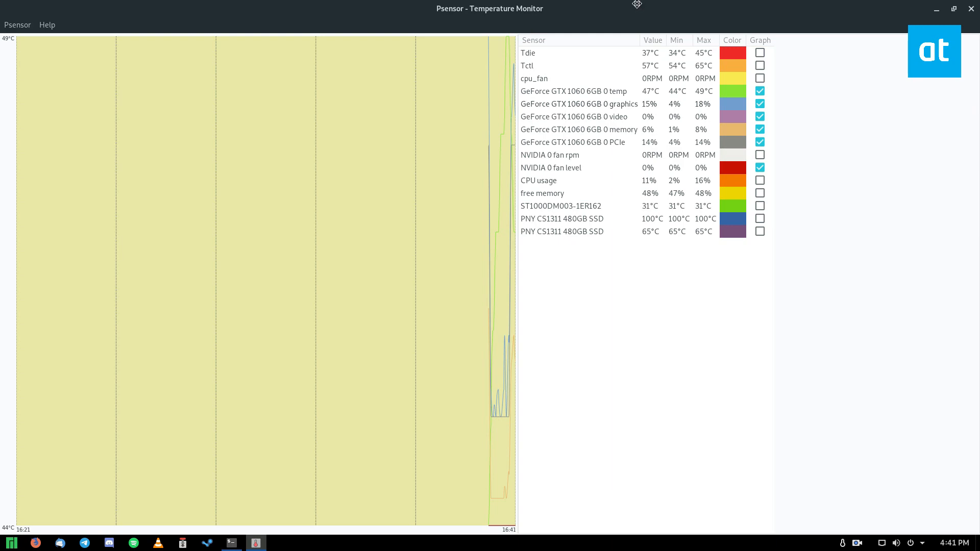
click(953, 8)
text(nvid)
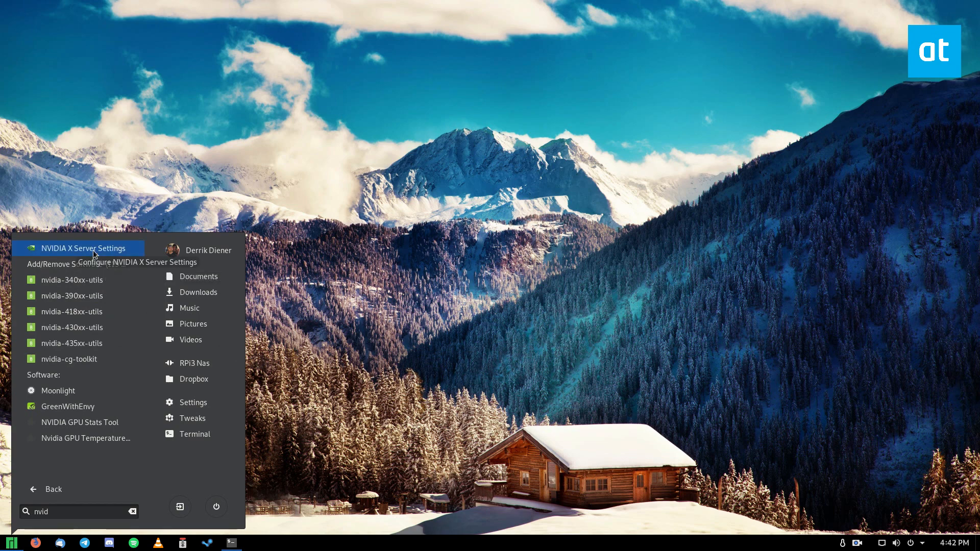
Launch NVIDIA X Server Settings from the menu's 'nvid' search results
click(84, 248)
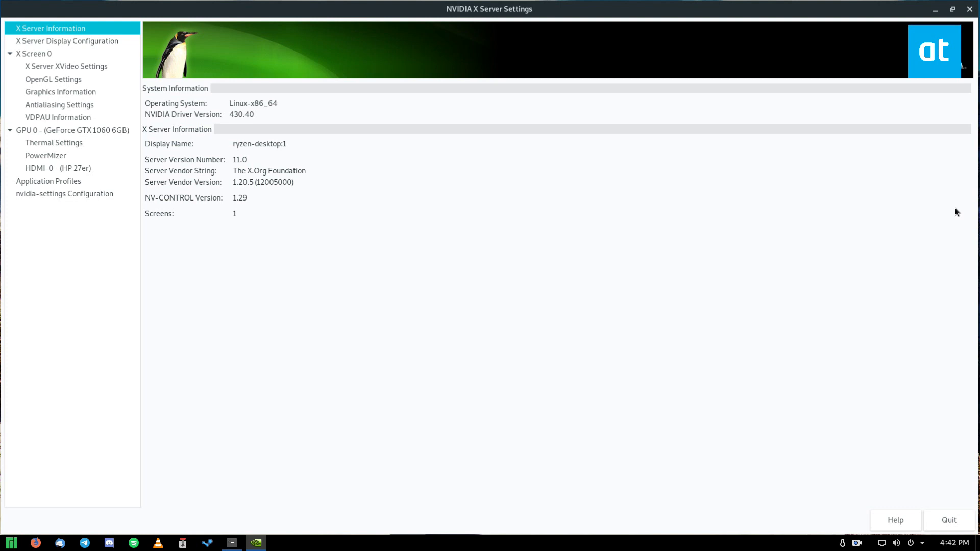
mouse_move(584, 215)
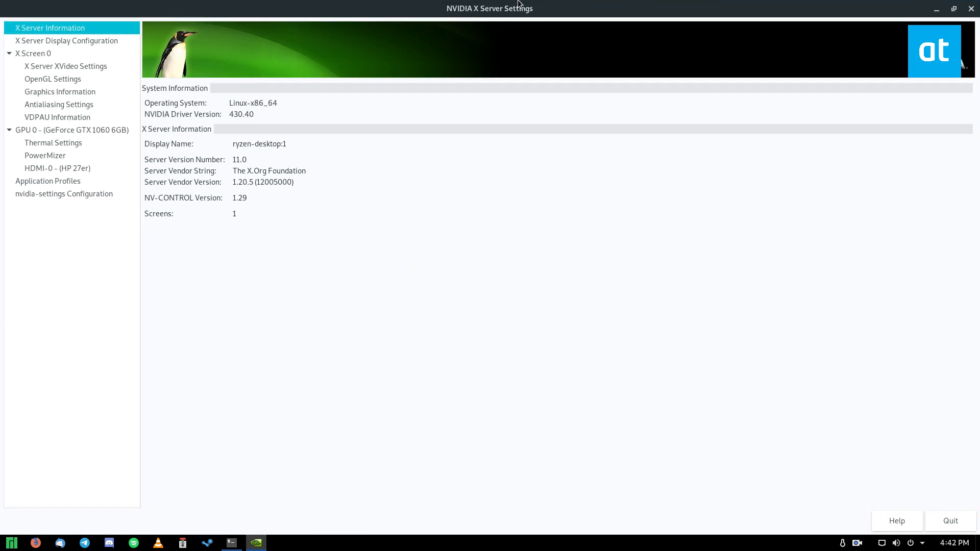
Show GPU 0 Thermal Settings (about 51°C, fan speed 0) and restore the window from full screen
click(53, 142)
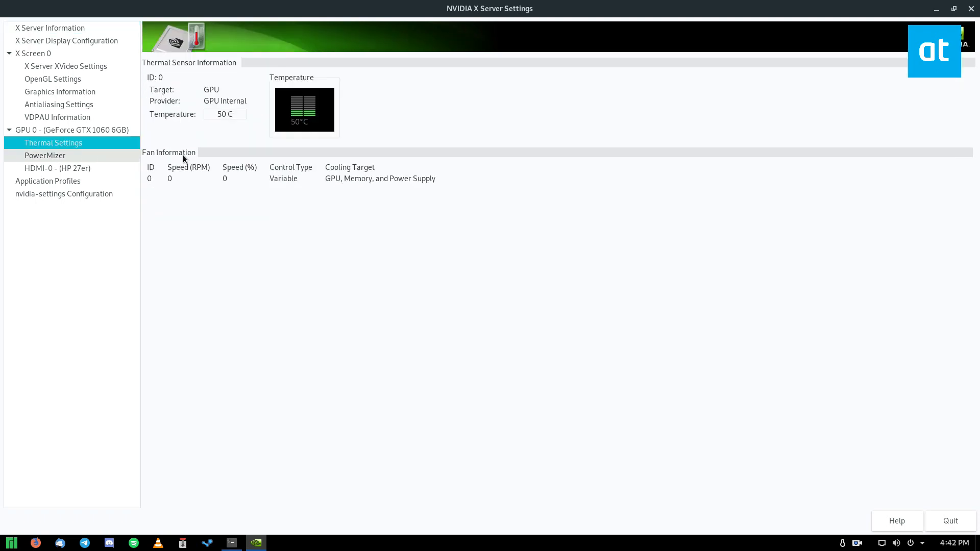
mouse_move(335, 179)
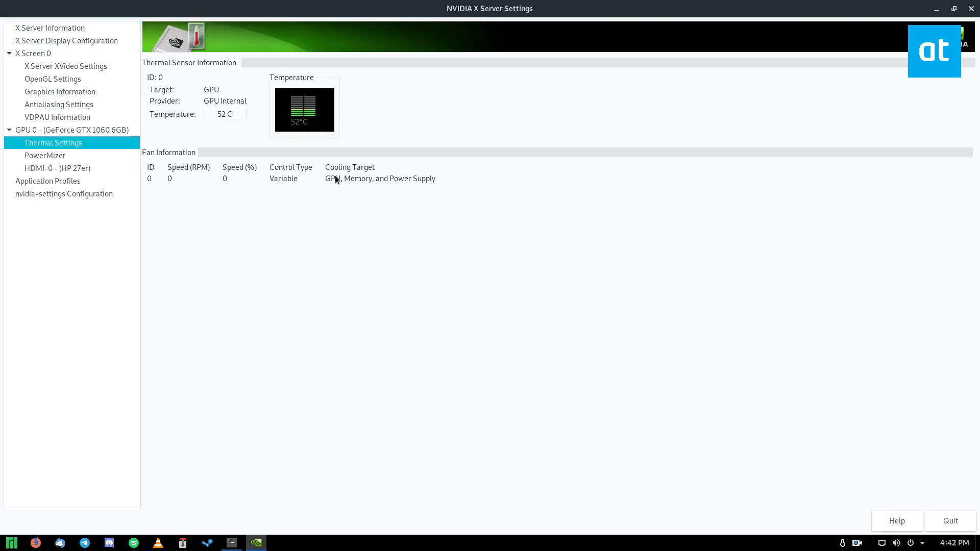
mouse_move(306, 114)
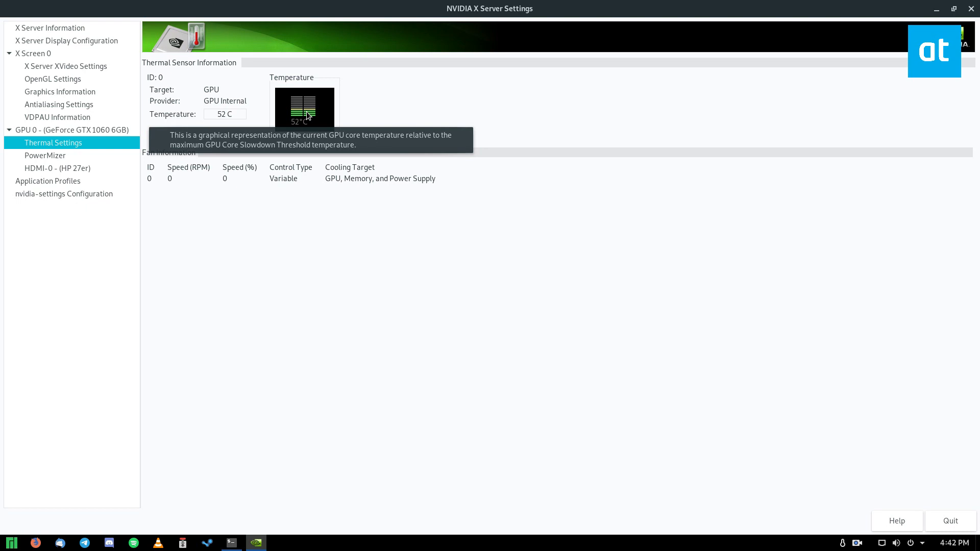
mouse_move(443, 420)
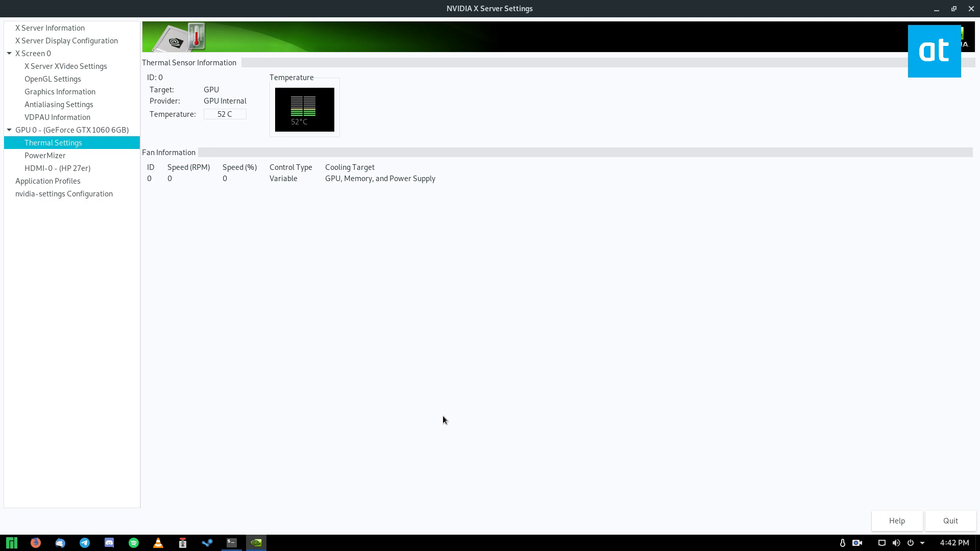
mouse_move(327, 125)
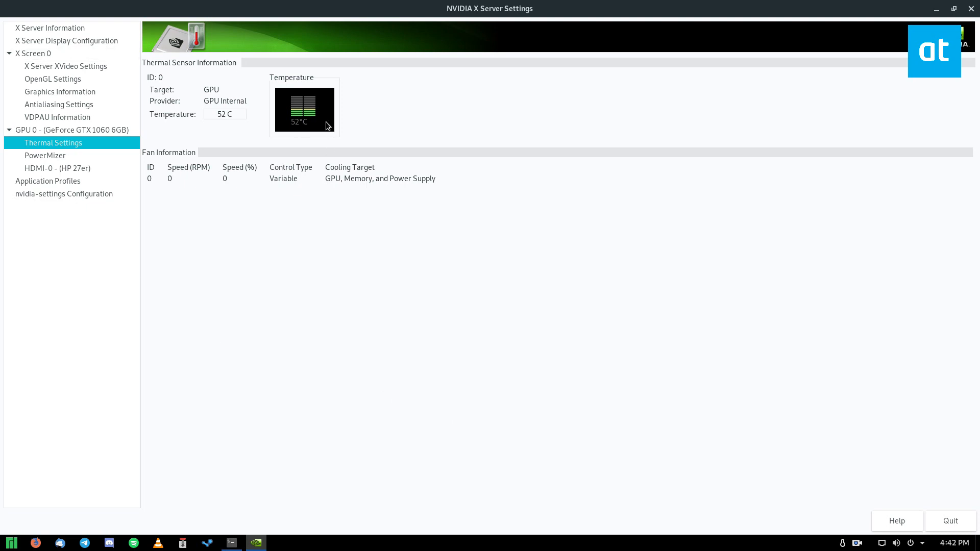
mouse_move(327, 125)
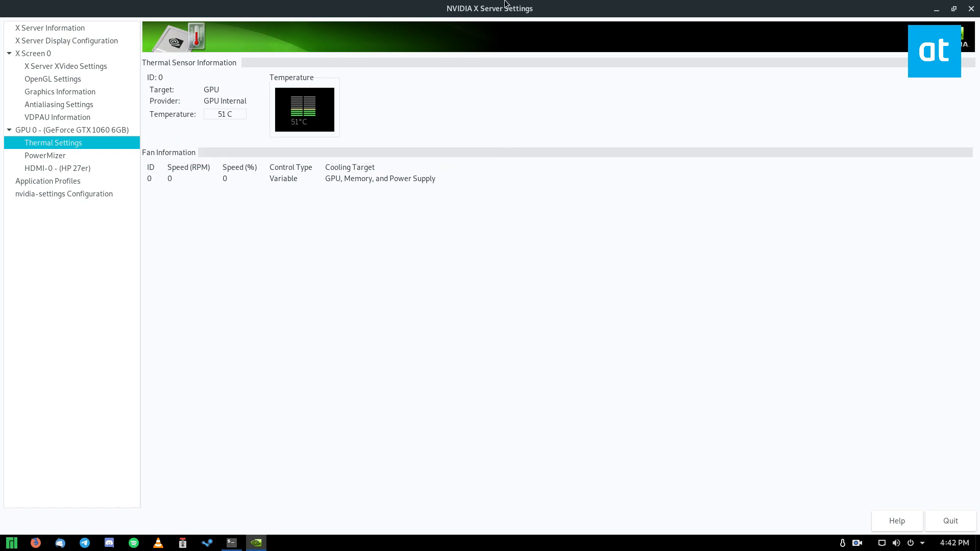
click(953, 8)
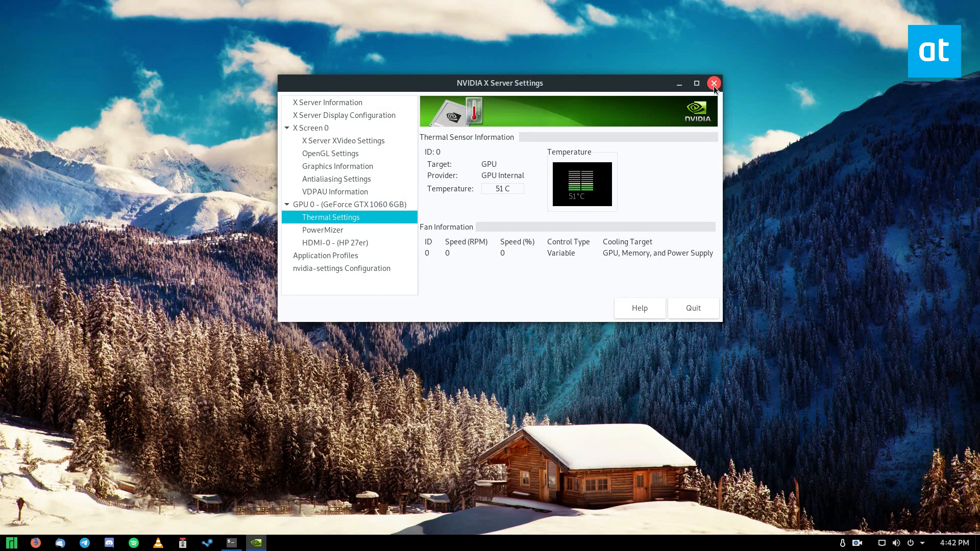